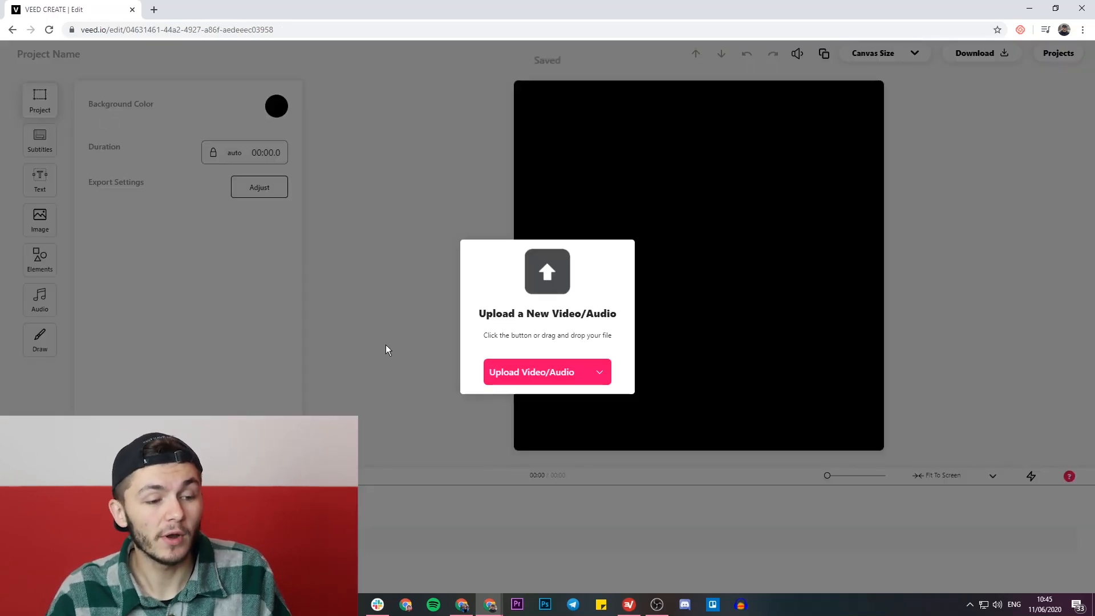
pyautogui.moveTo(401, 357)
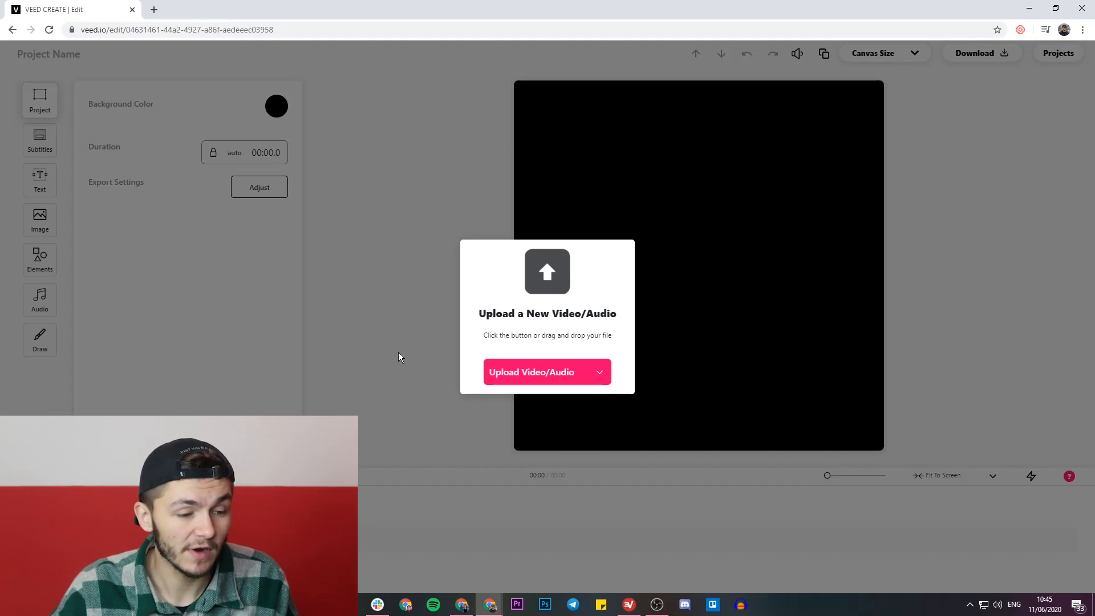
# Upload the Outside Test Video file from Test videos > 1. Outside into the project
pyautogui.click(531, 372)
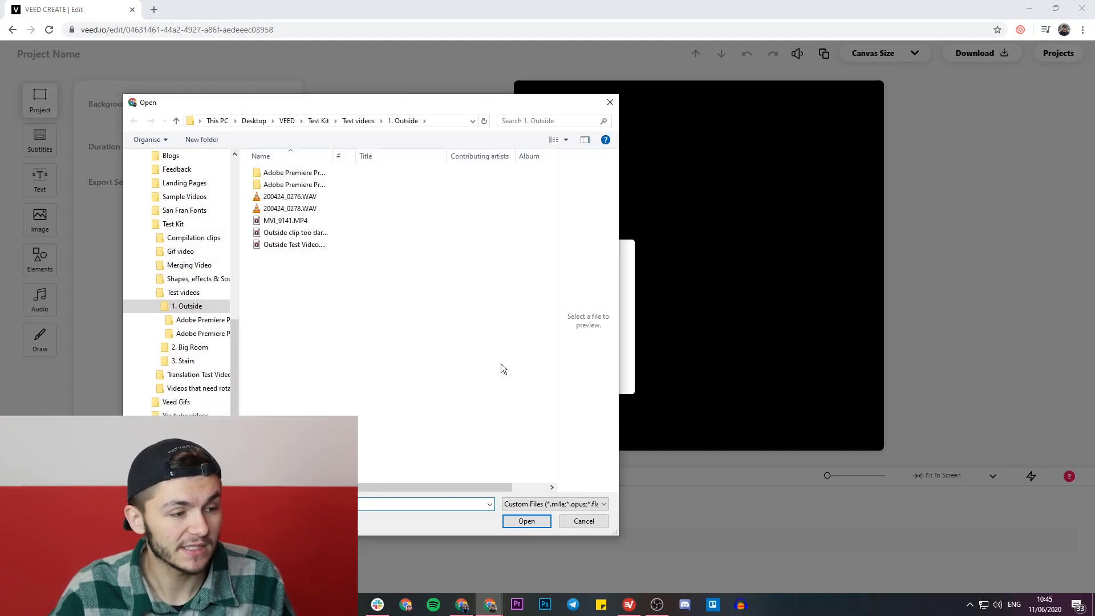
pyautogui.click(294, 245)
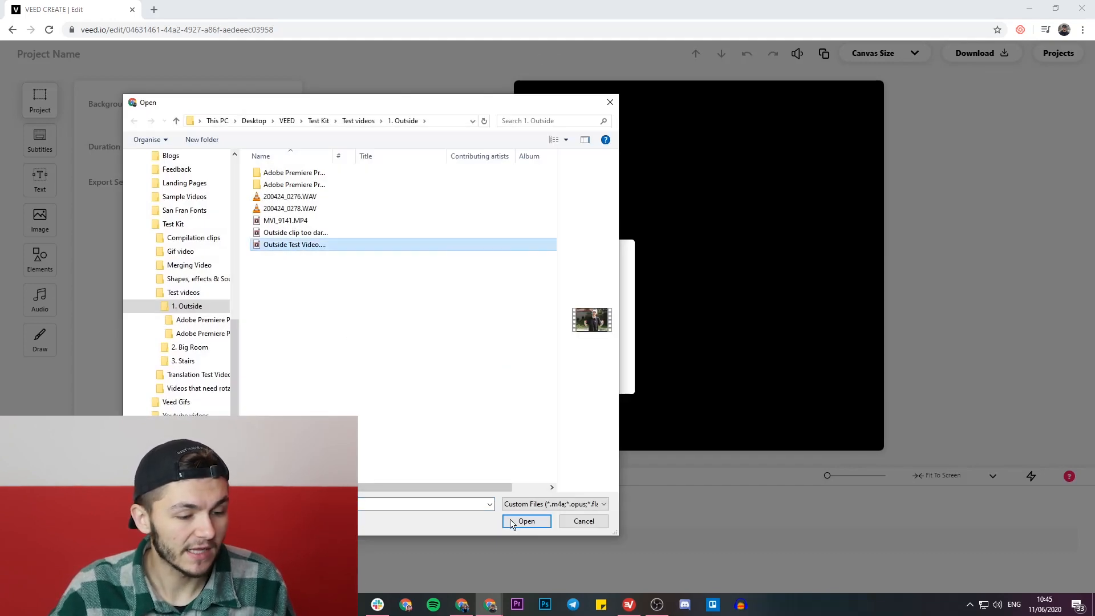
pyautogui.click(526, 521)
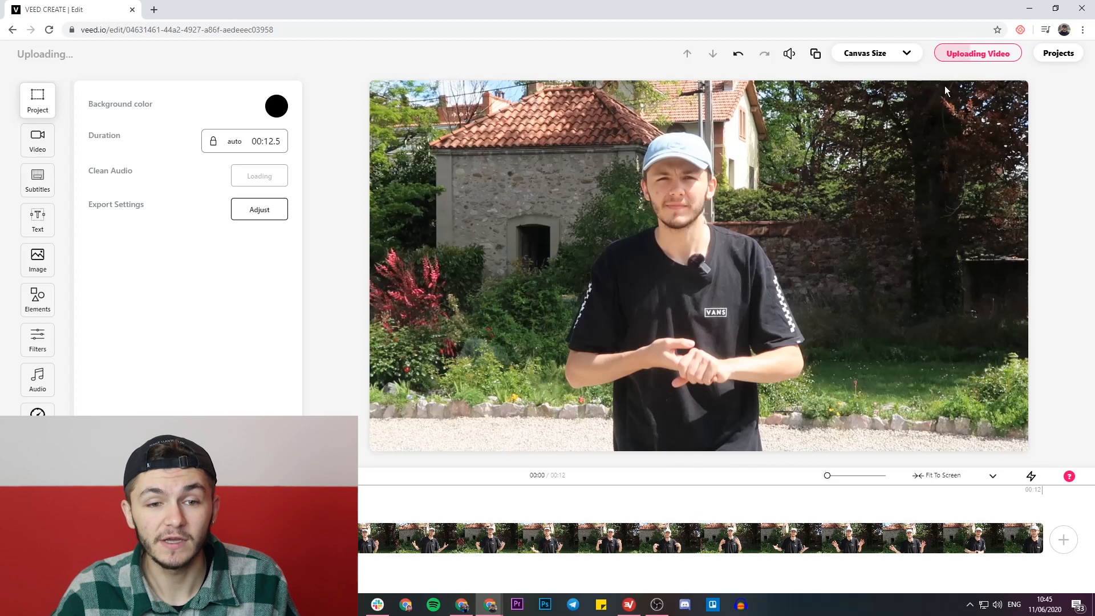
pyautogui.moveTo(946, 76)
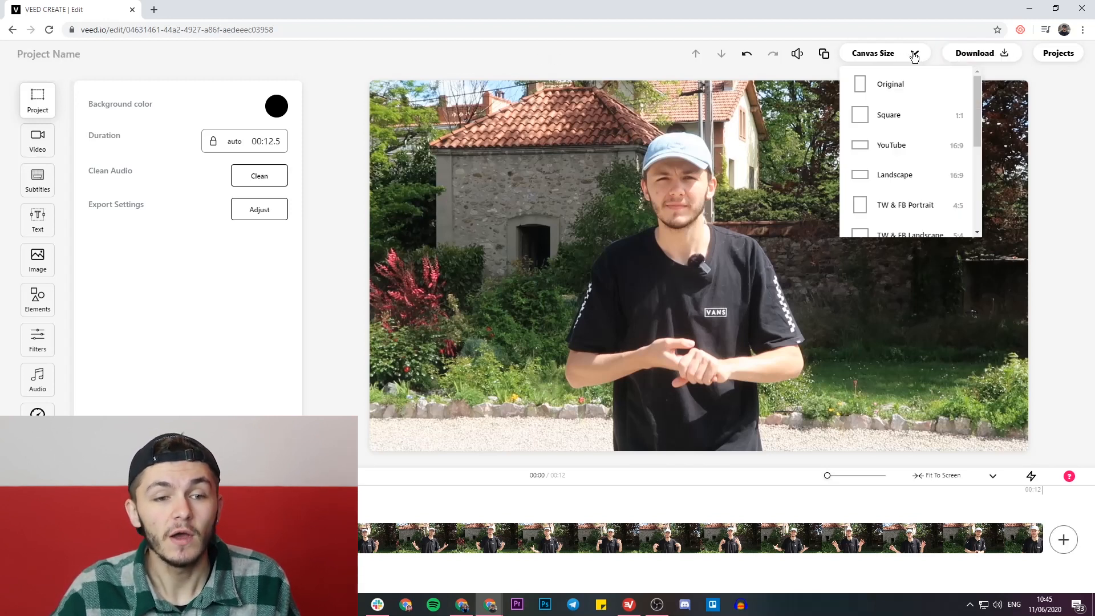
pyautogui.moveTo(910, 65)
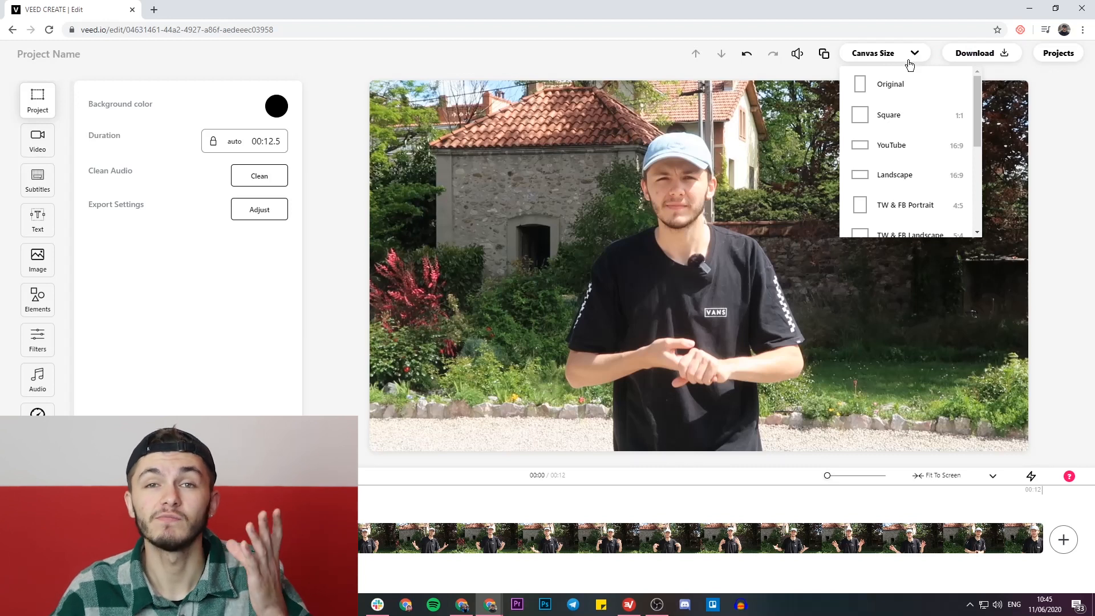
pyautogui.moveTo(915, 114)
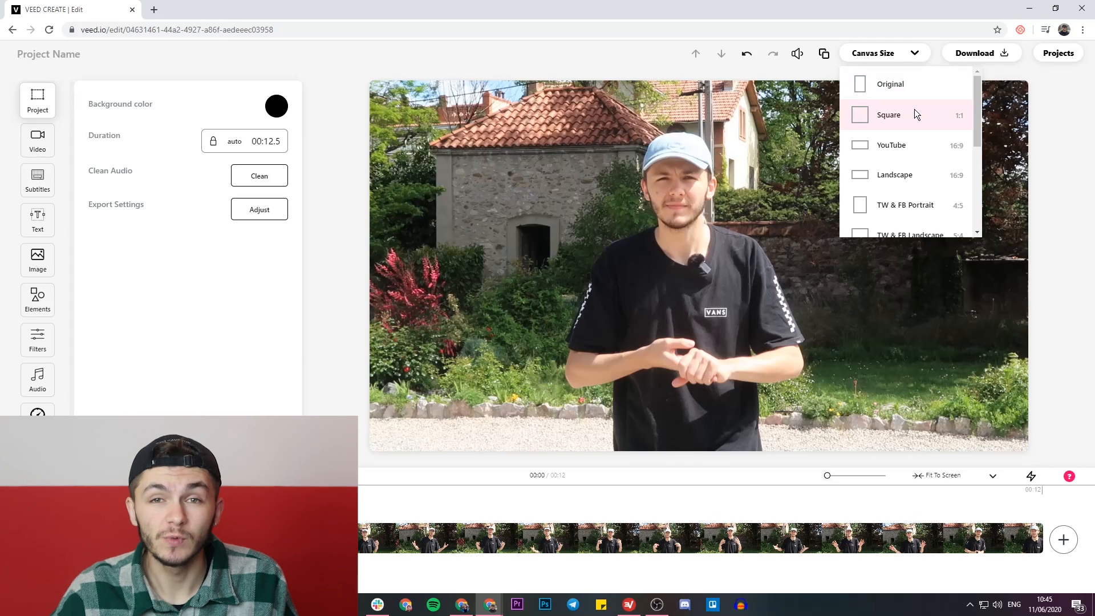
# Set the canvas size to Square (1:1), leaving the clip letterboxed between black bars
pyautogui.click(563, 77)
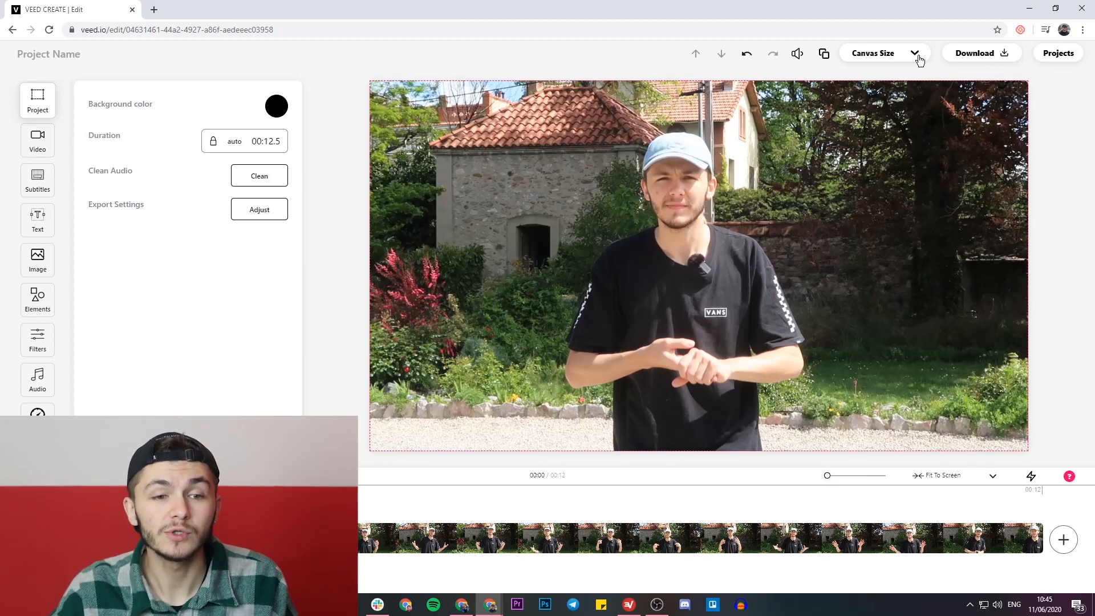
pyautogui.click(878, 52)
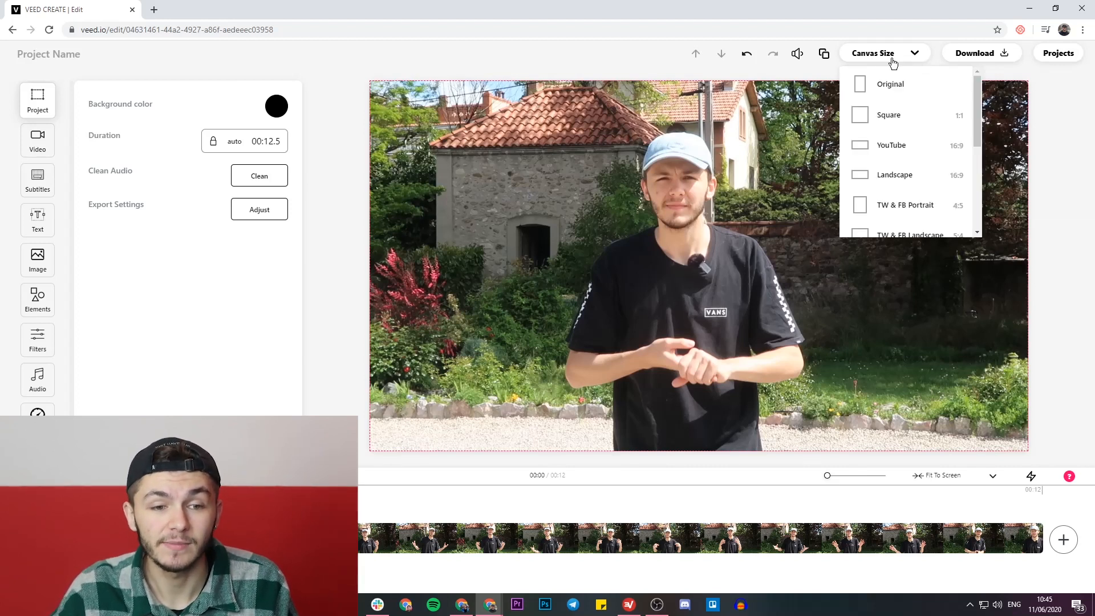
pyautogui.moveTo(908, 114)
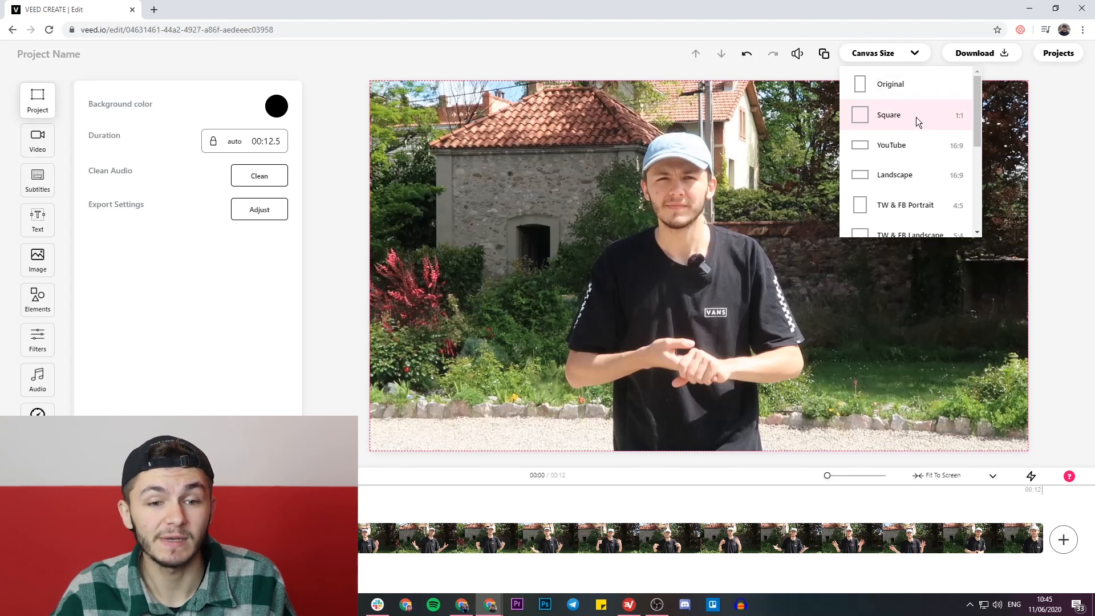
pyautogui.click(888, 114)
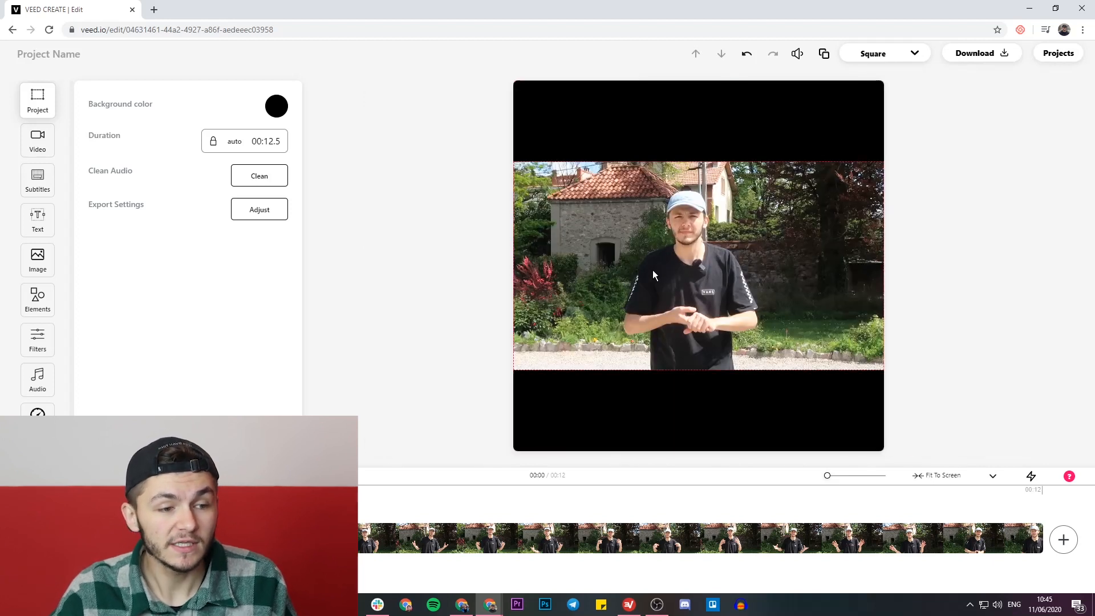
# Scale the clip to fill the square canvas with no black bars and preview playback
pyautogui.click(698, 265)
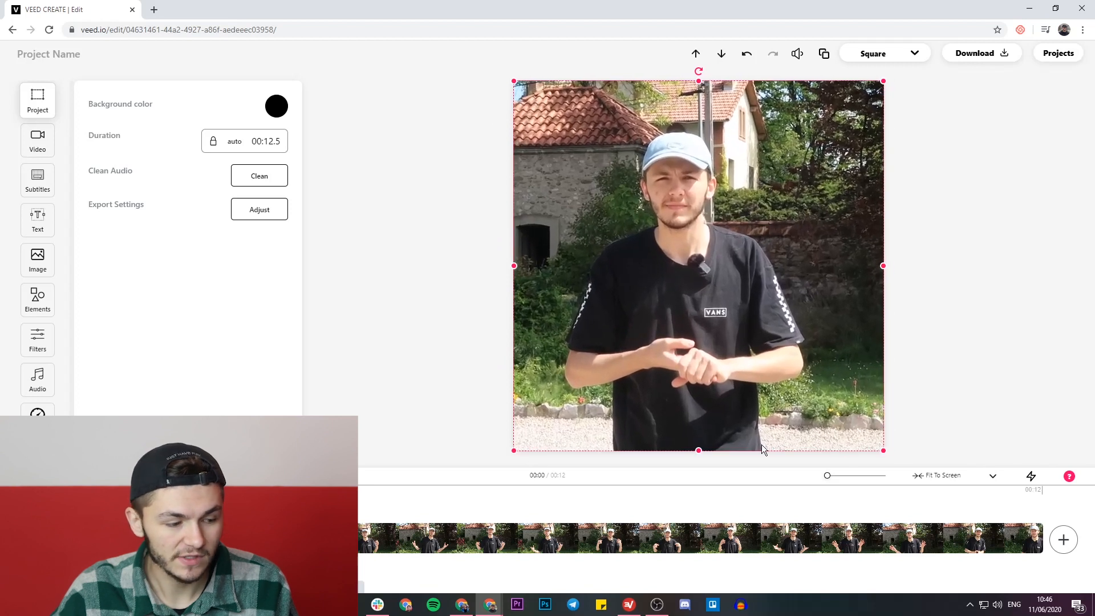
pyautogui.click(53, 532)
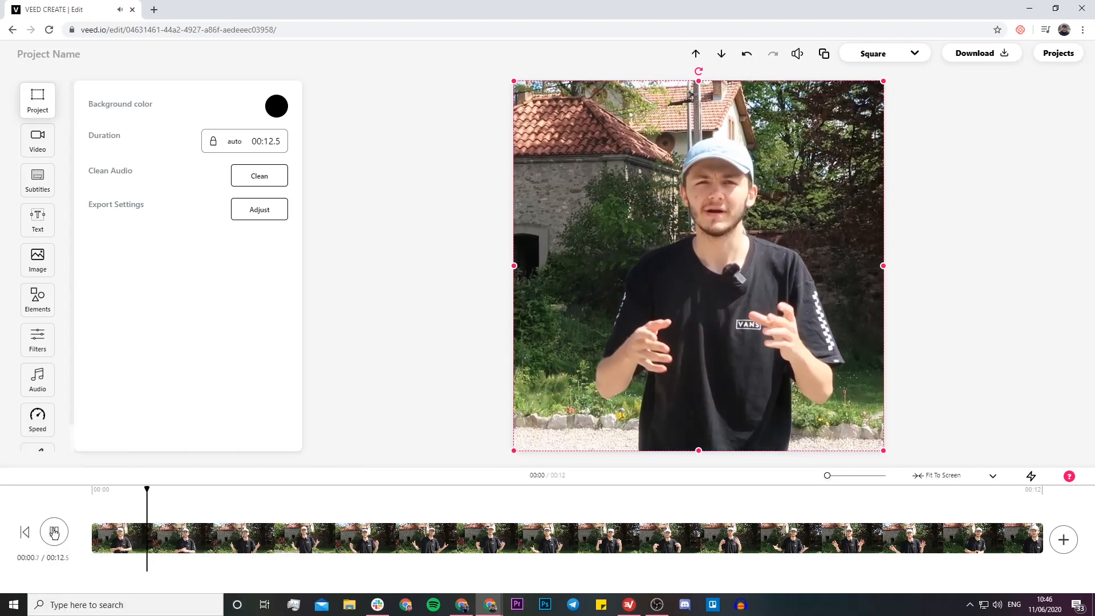
pyautogui.click(53, 532)
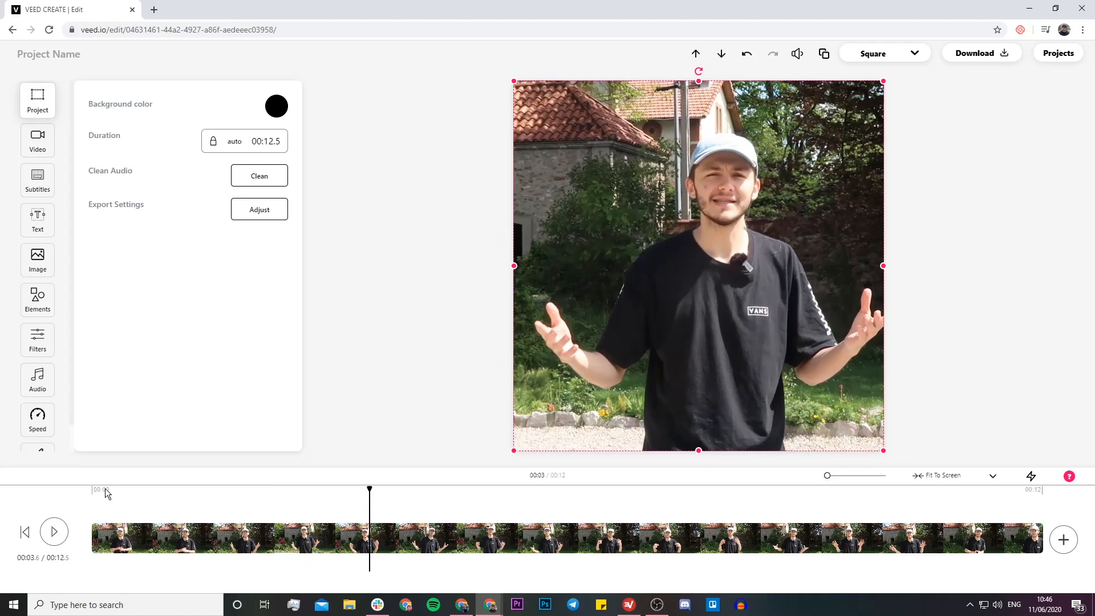
pyautogui.moveTo(781, 212)
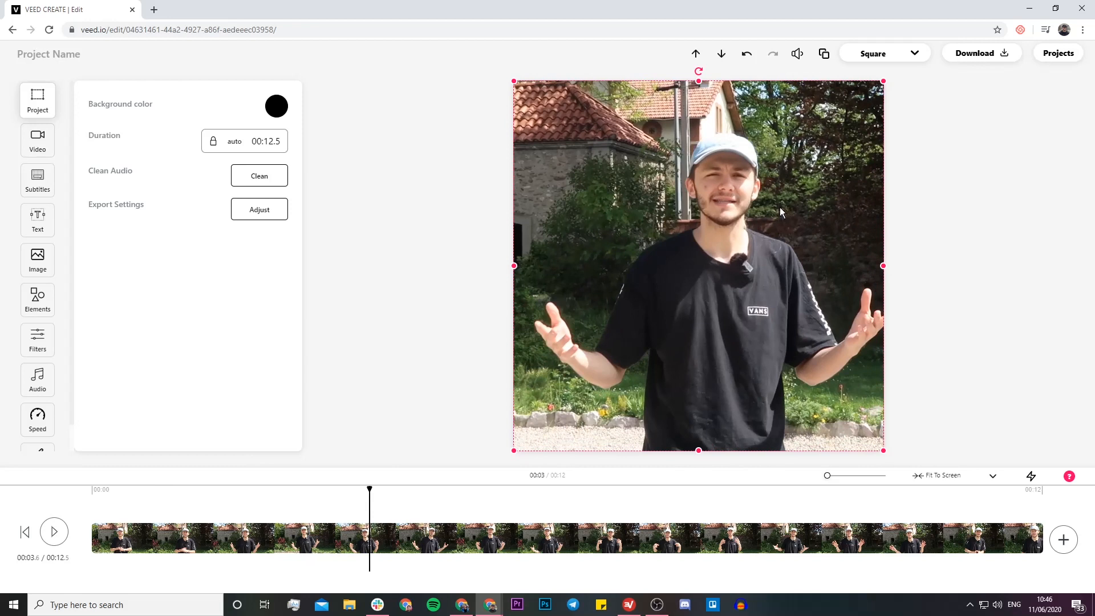
pyautogui.moveTo(878, 85)
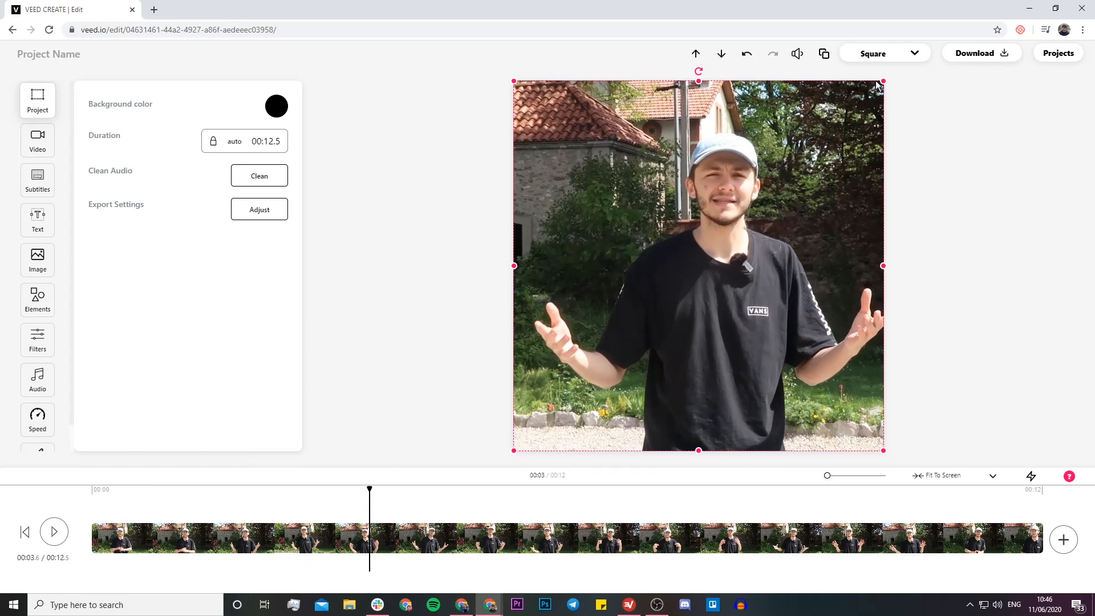
pyautogui.moveTo(915, 57)
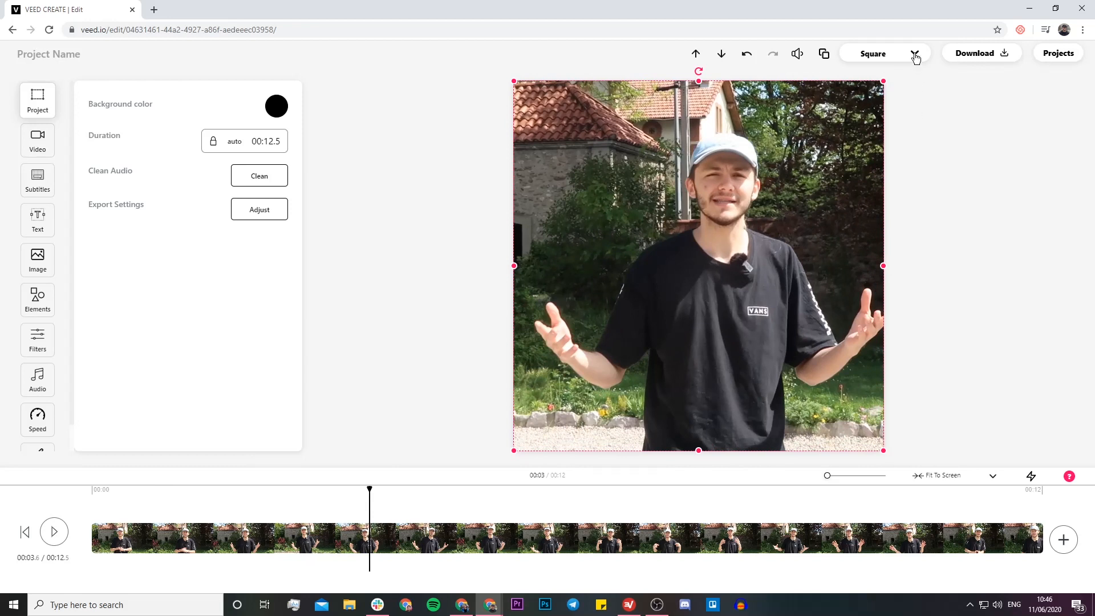
# Switch the canvas to Story (9:16) and preview the portrait framing
pyautogui.click(915, 53)
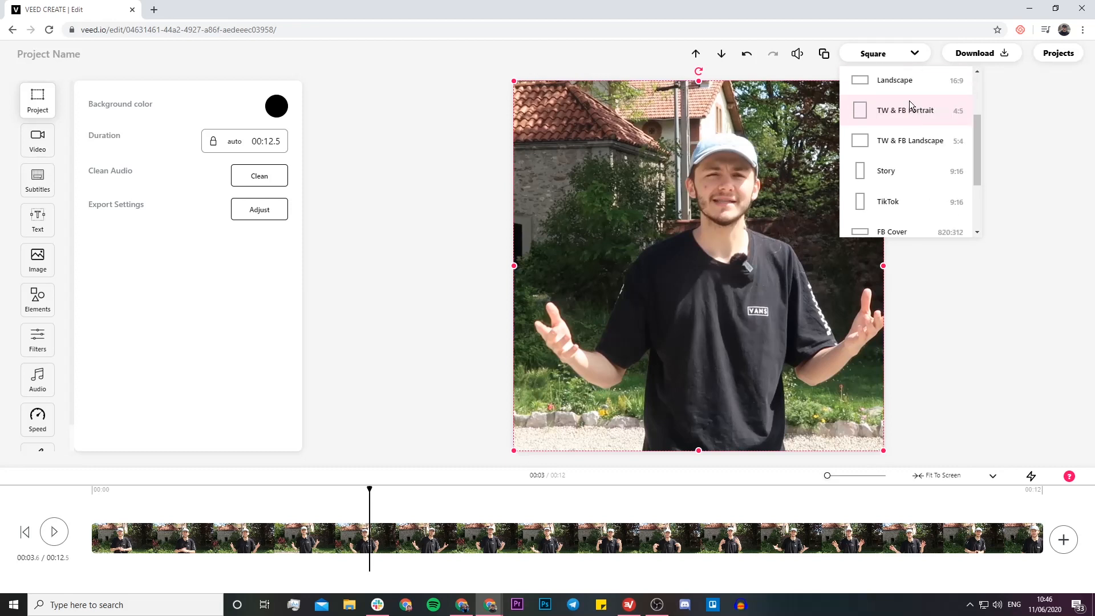
pyautogui.moveTo(908, 171)
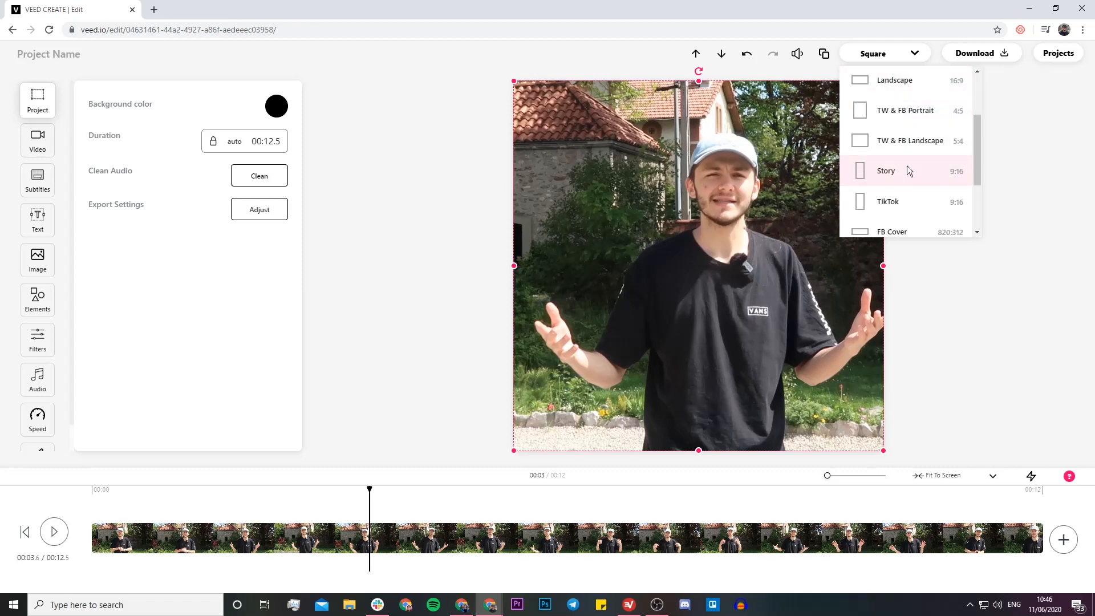
pyautogui.click(885, 171)
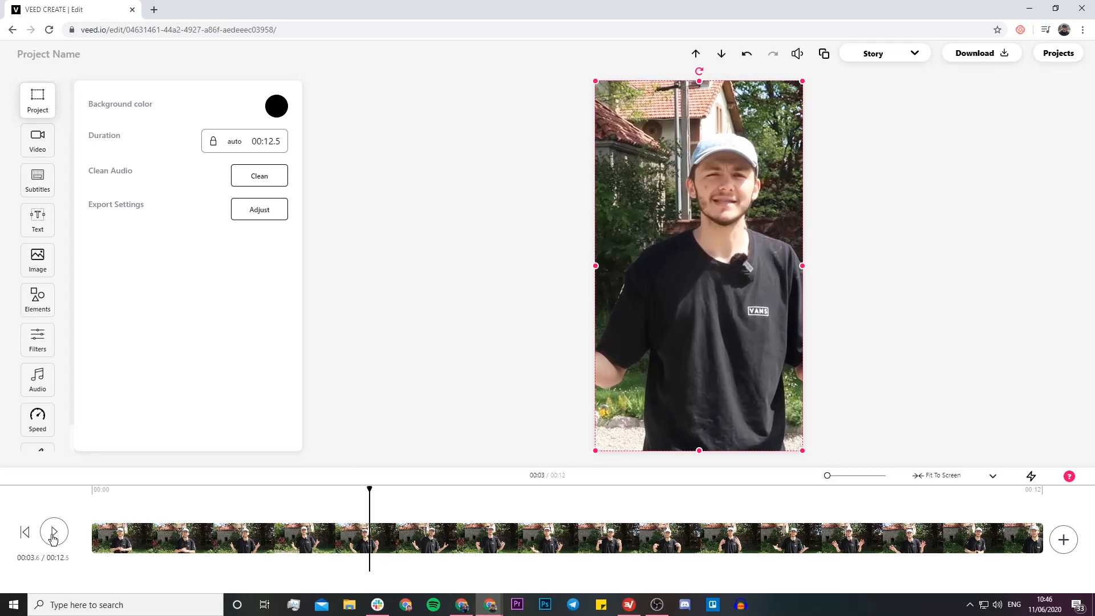
pyautogui.click(54, 531)
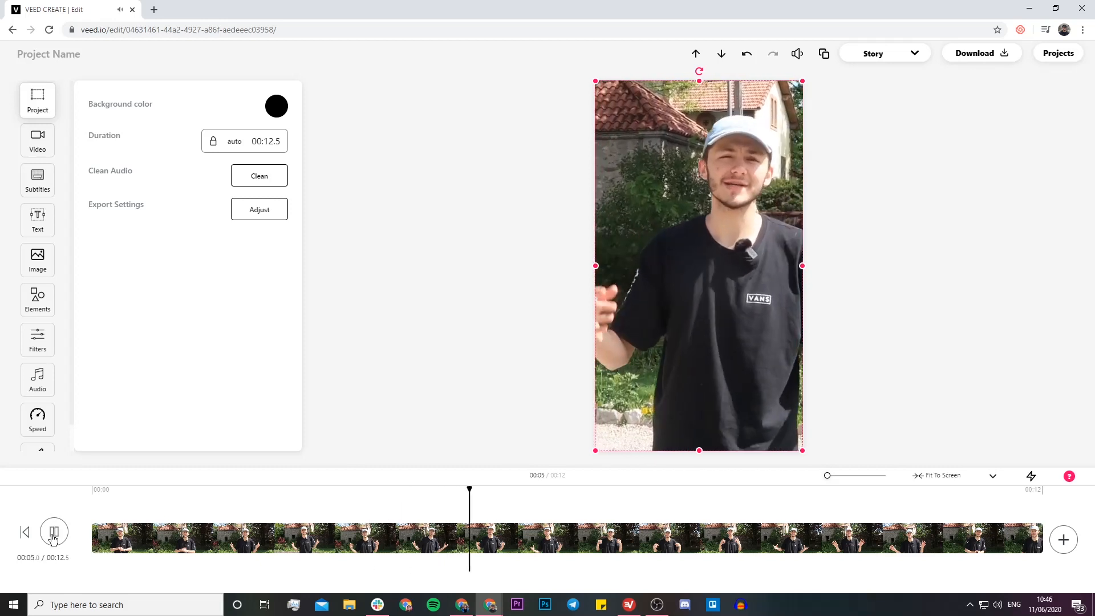
pyautogui.click(54, 531)
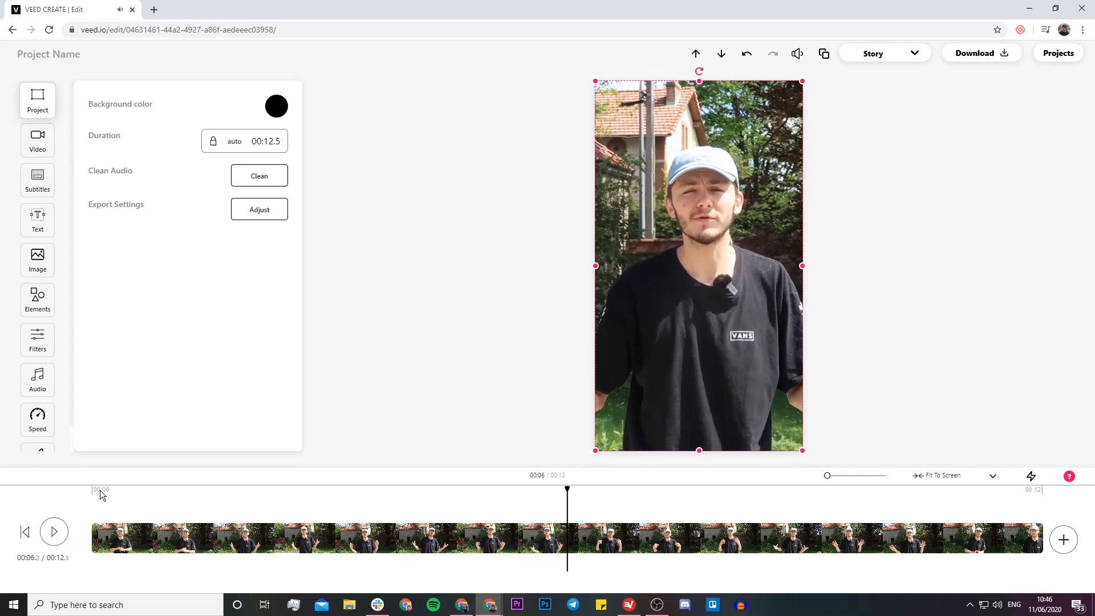
pyautogui.moveTo(1014, 502)
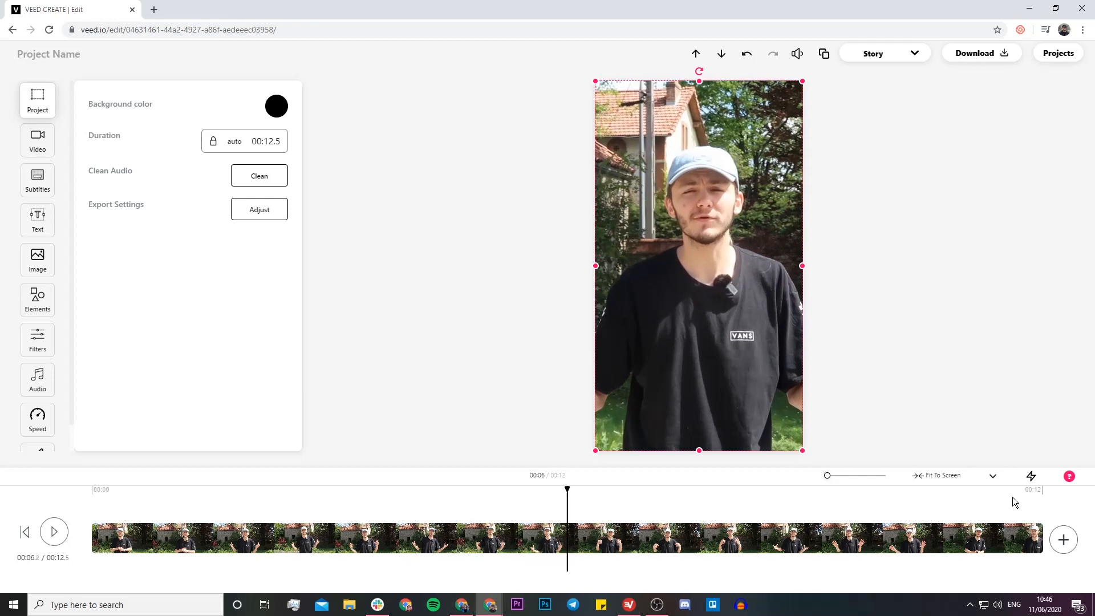
pyautogui.moveTo(1020, 504)
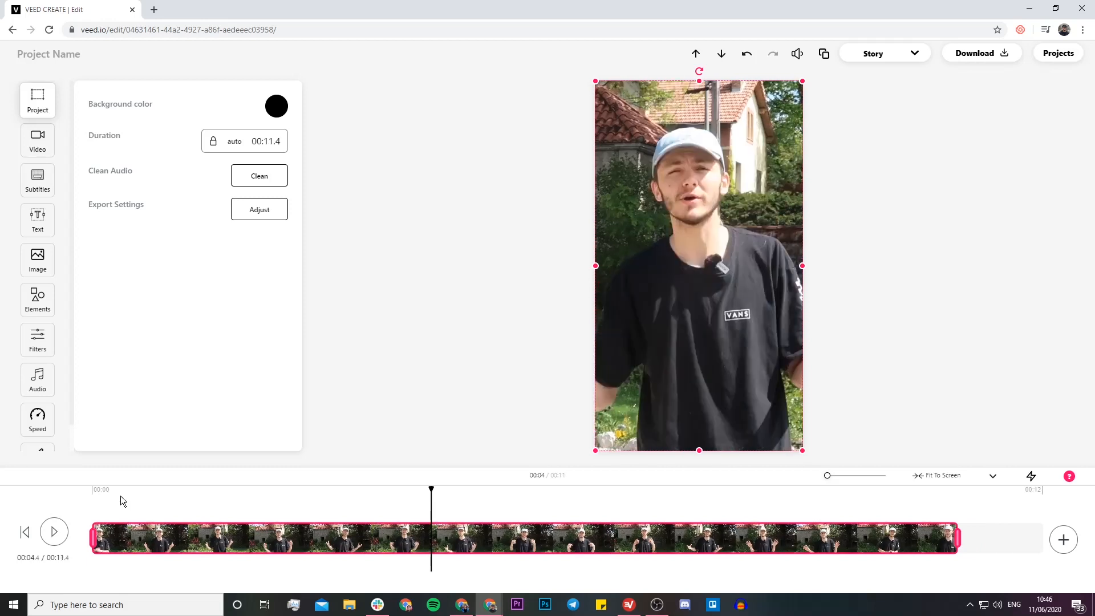
# Play back the clip trimmed from 12.5 to about 11.4 seconds to check it
pyautogui.click(53, 531)
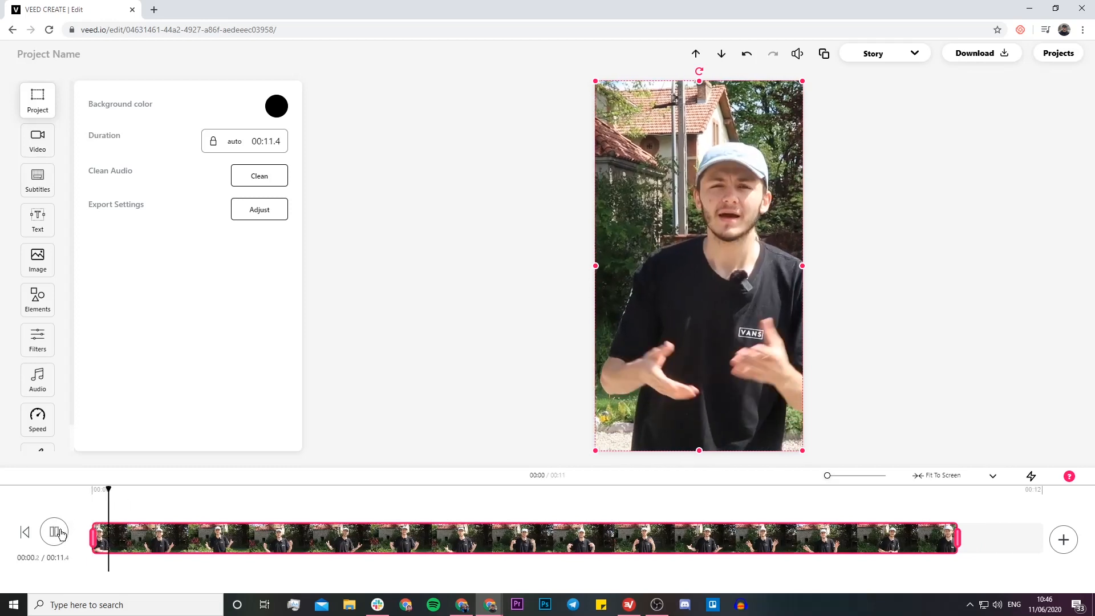
pyautogui.click(56, 531)
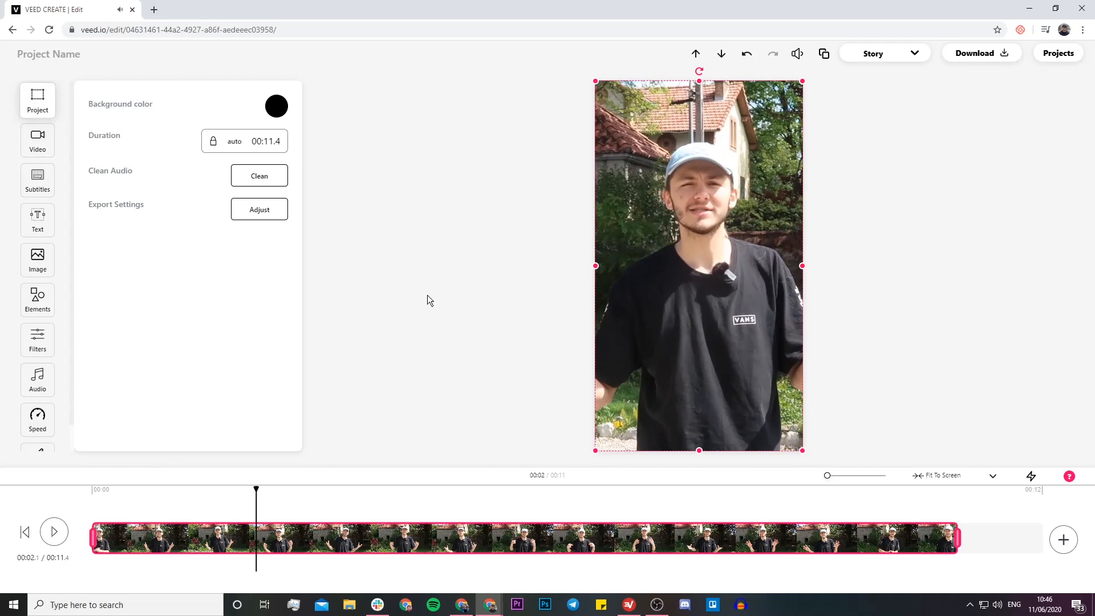
pyautogui.moveTo(161, 222)
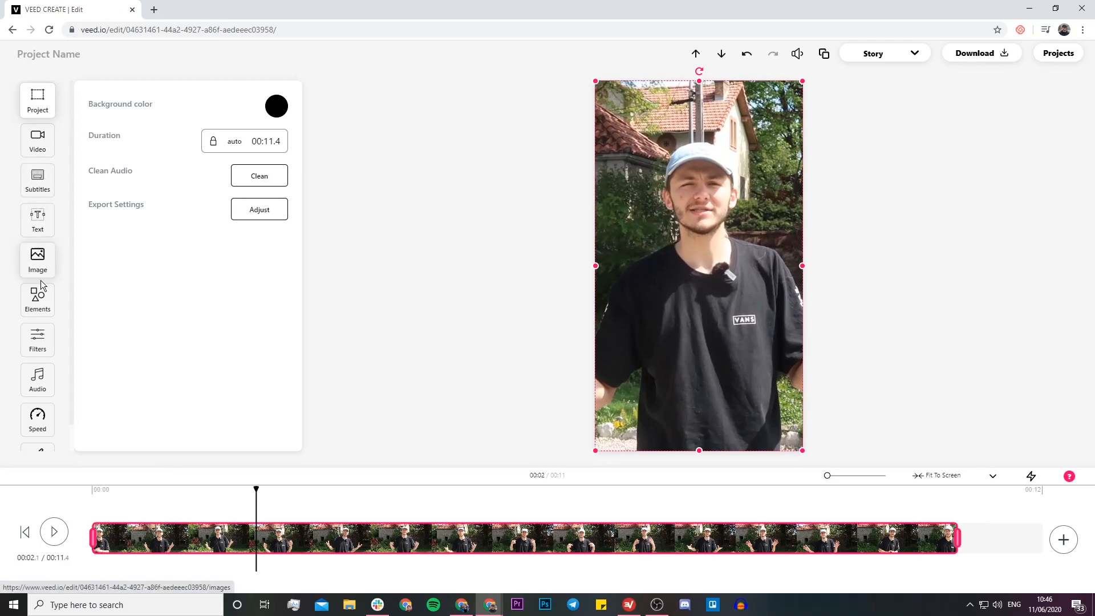
# Apply the #DUSTY FILM effect from Filters > Effects and preview the look
pyautogui.click(37, 340)
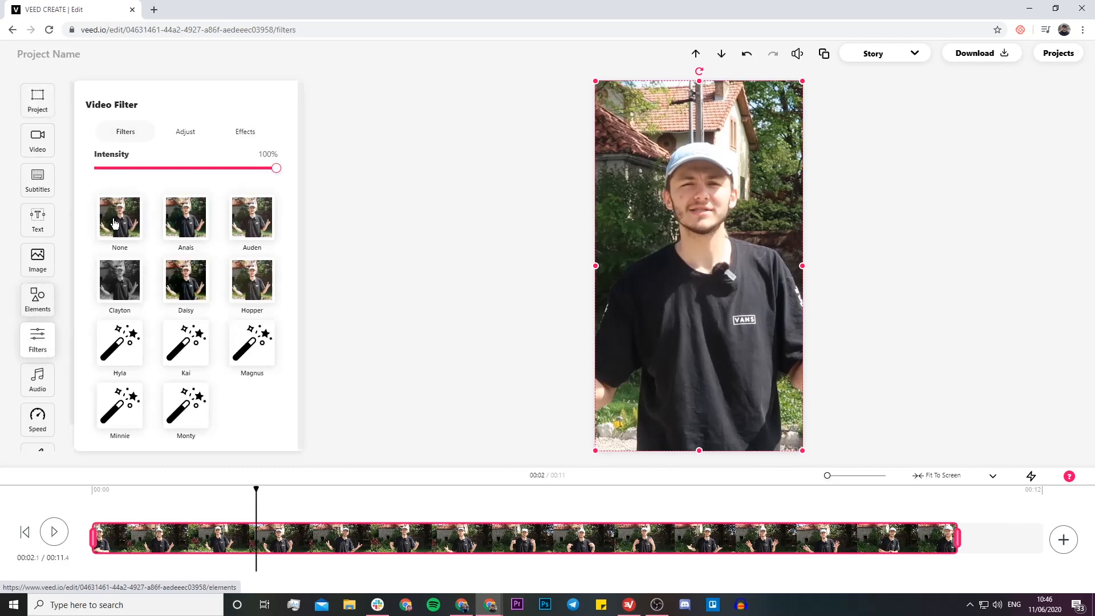
pyautogui.click(245, 131)
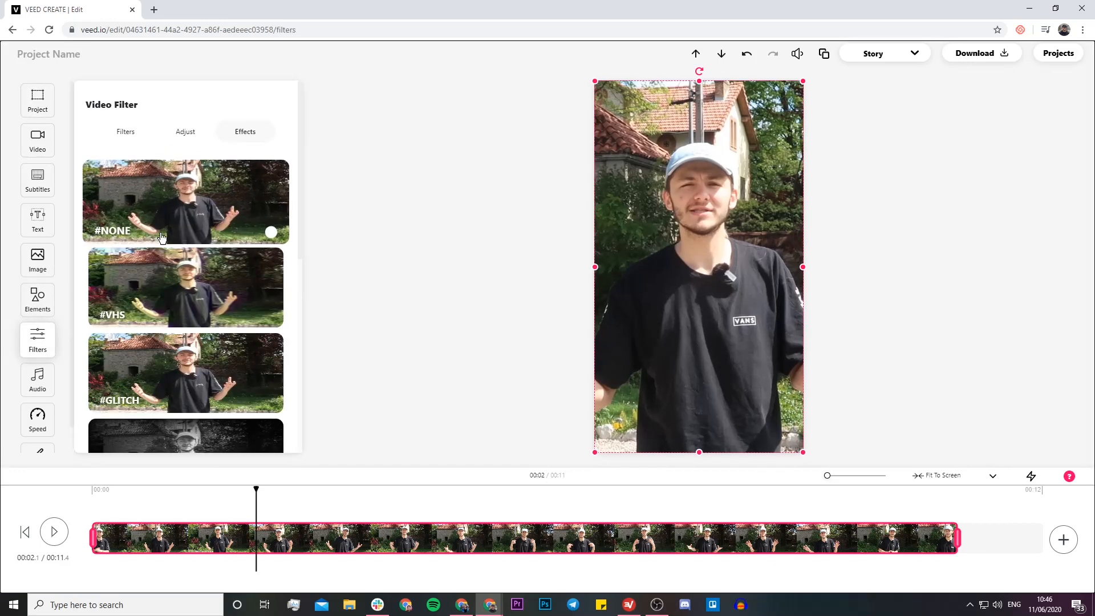
pyautogui.scroll(-3)
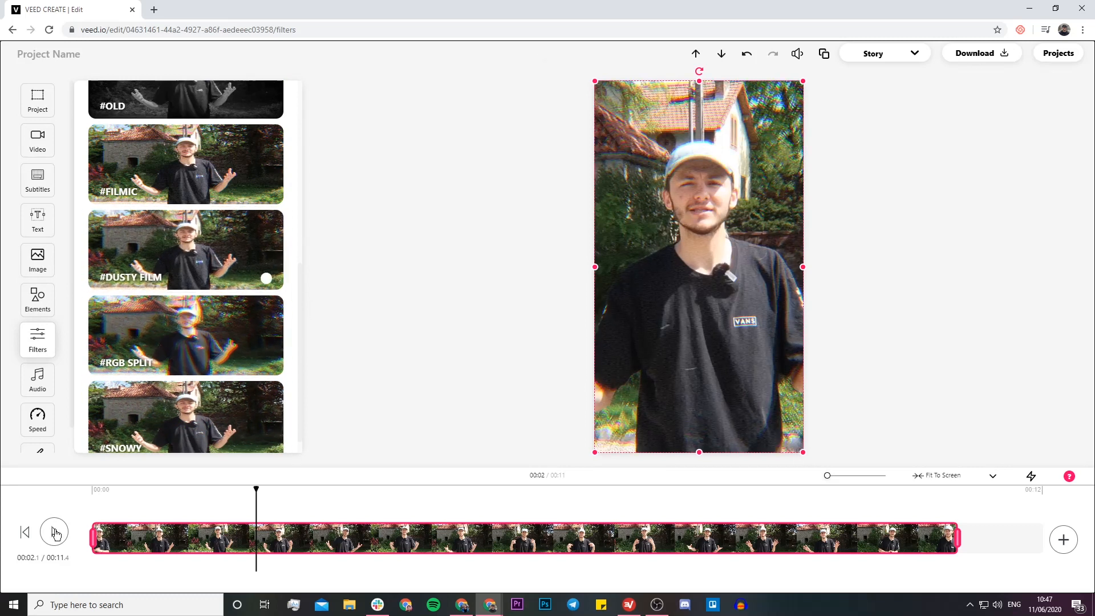
pyautogui.click(55, 531)
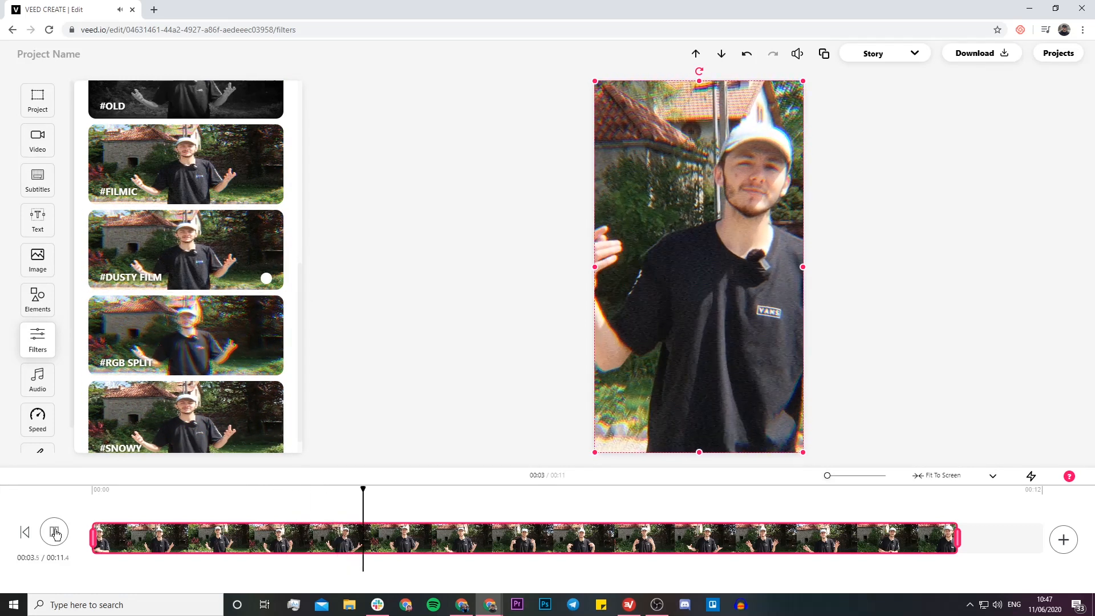
# Set the canvas to TW & FB Portrait (4:5) and start the HD download render
pyautogui.click(884, 53)
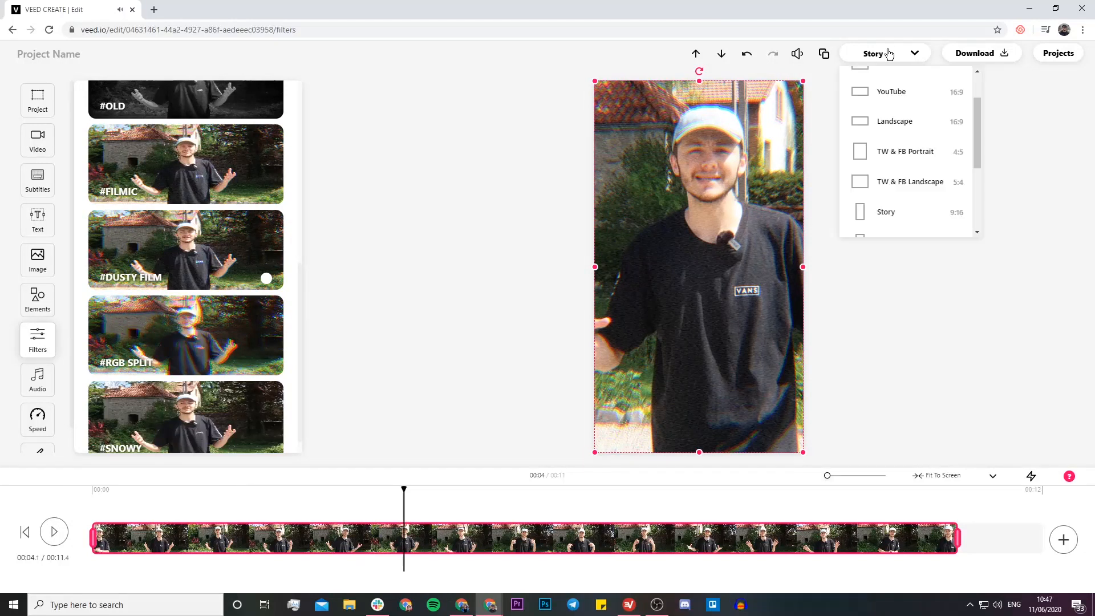
pyautogui.scroll(3)
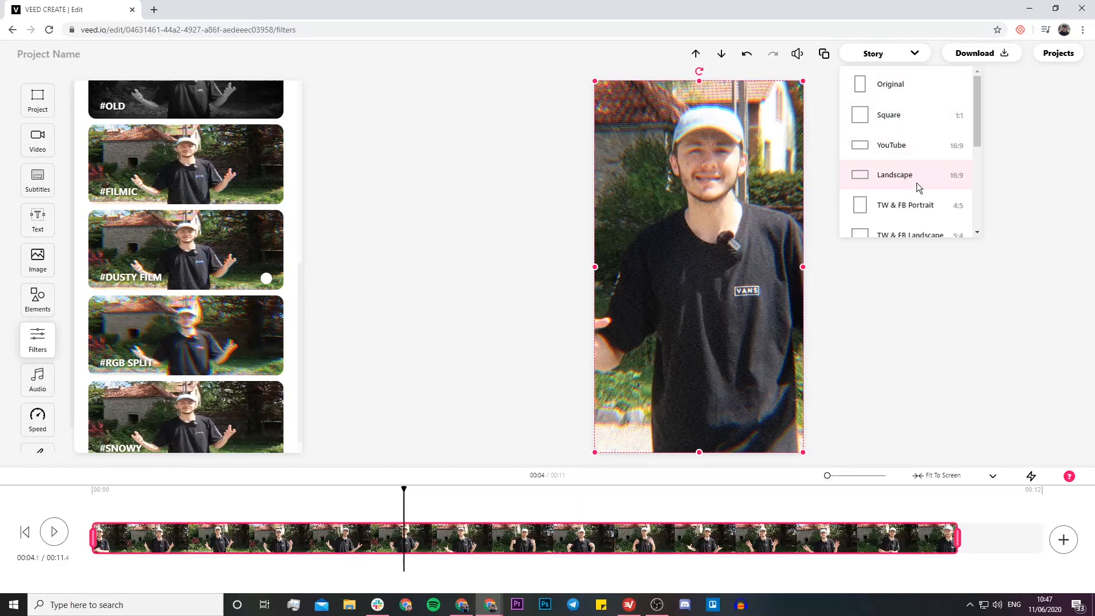
pyautogui.click(910, 205)
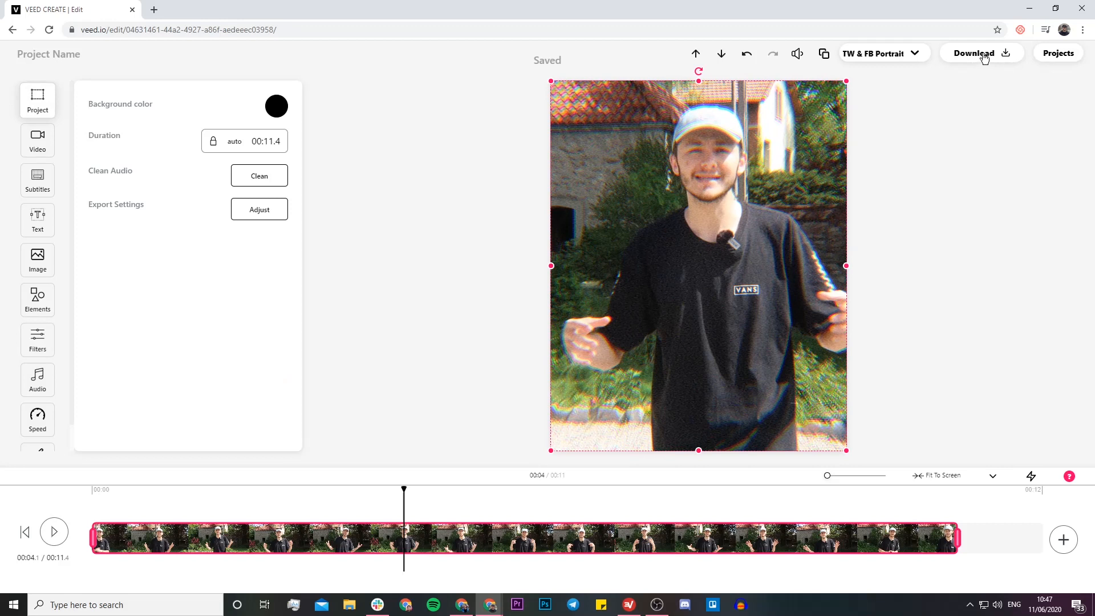
pyautogui.click(977, 53)
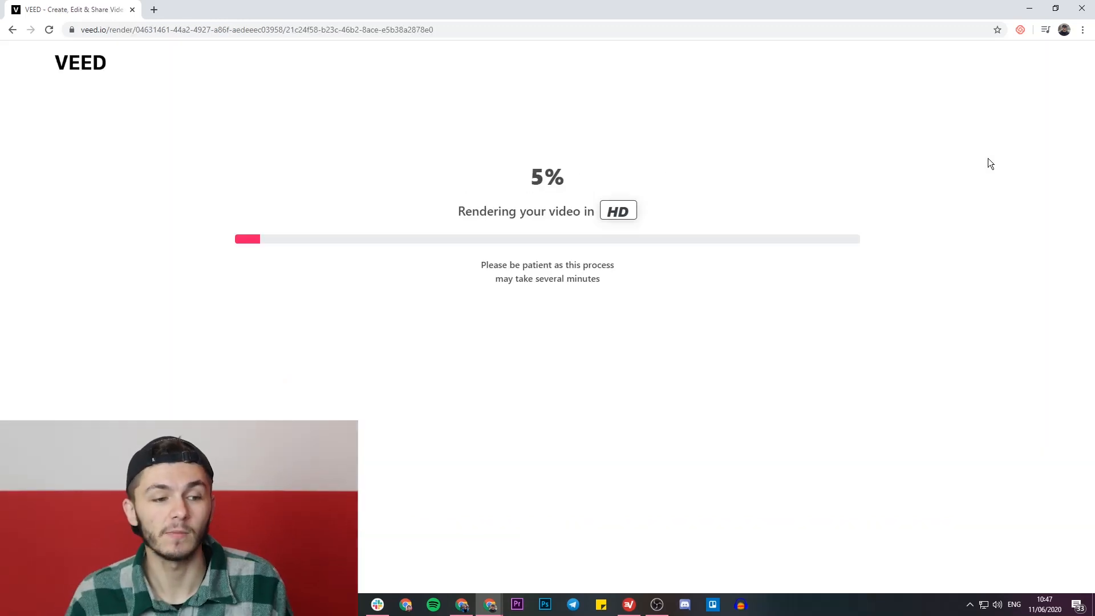